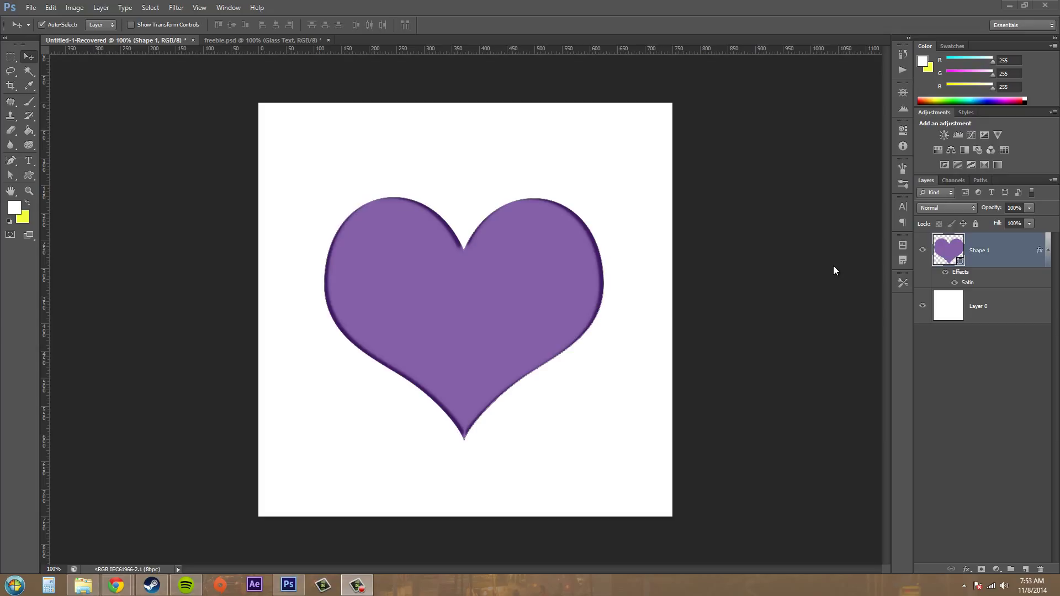
mouse_move(601, 305)
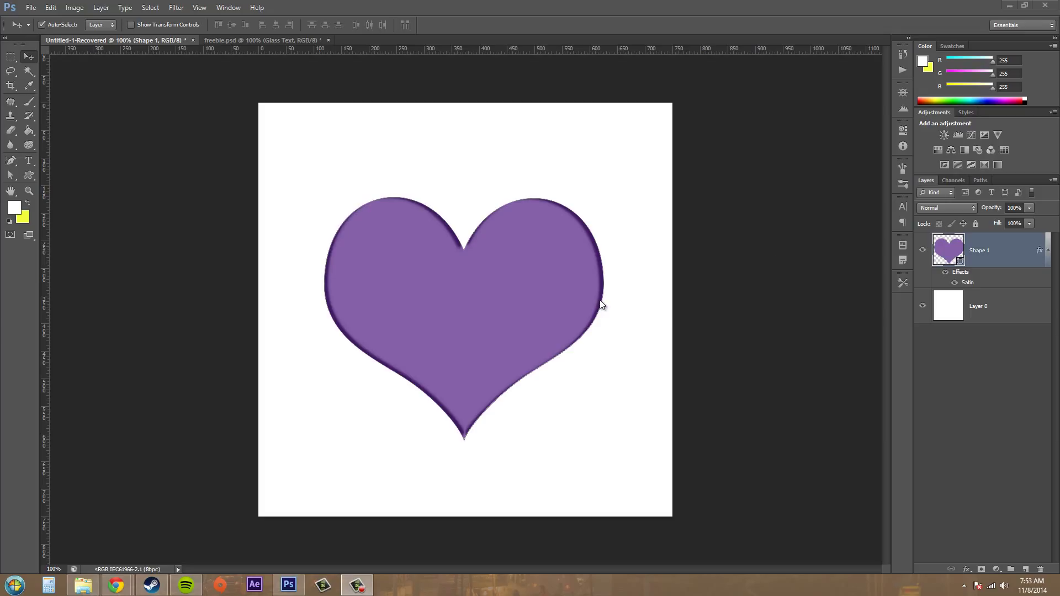
mouse_move(724, 367)
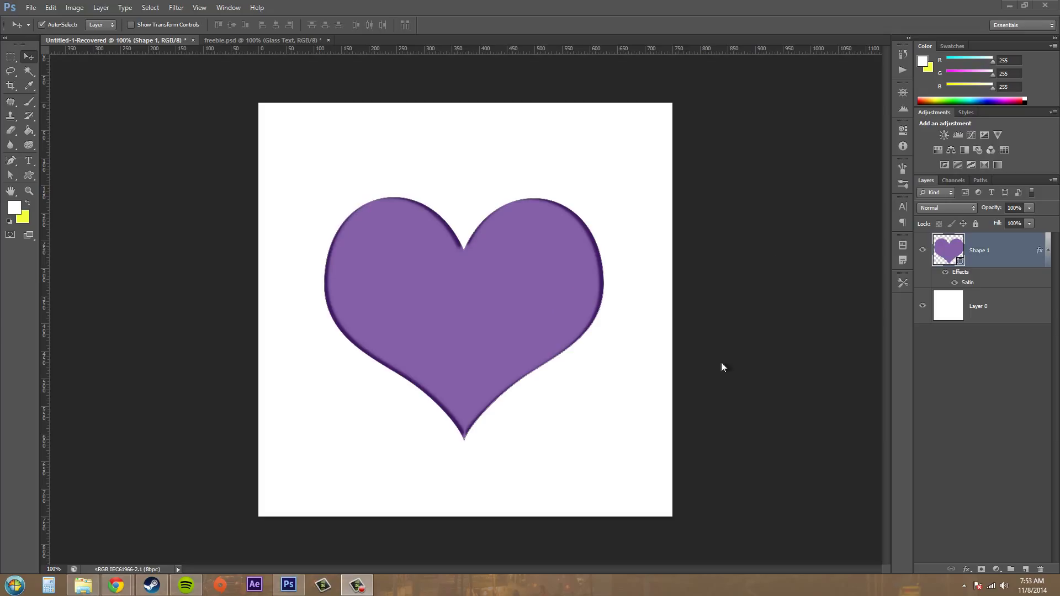
mouse_move(623, 337)
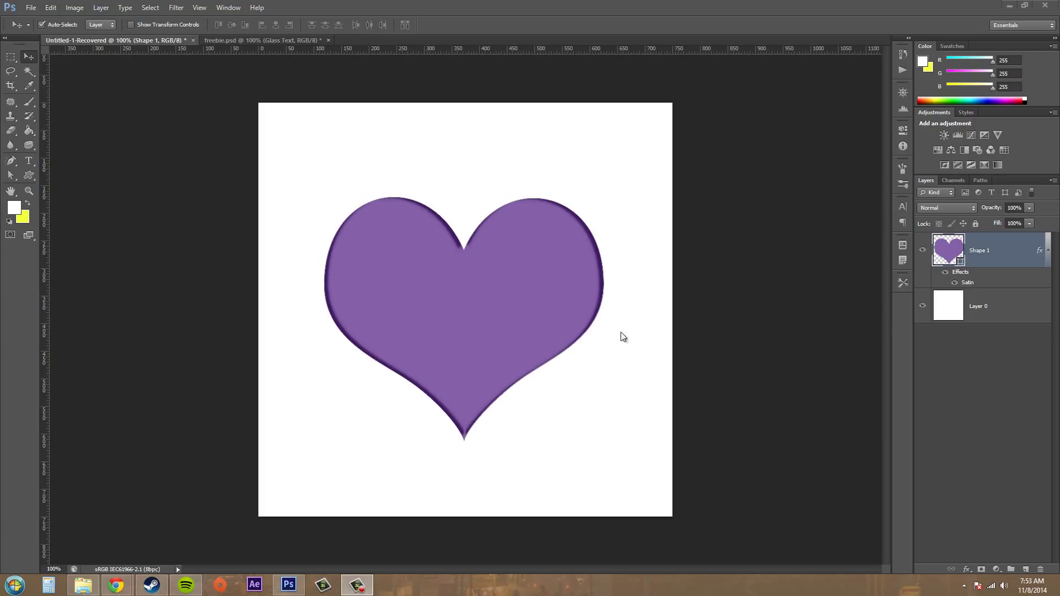
mouse_move(451, 292)
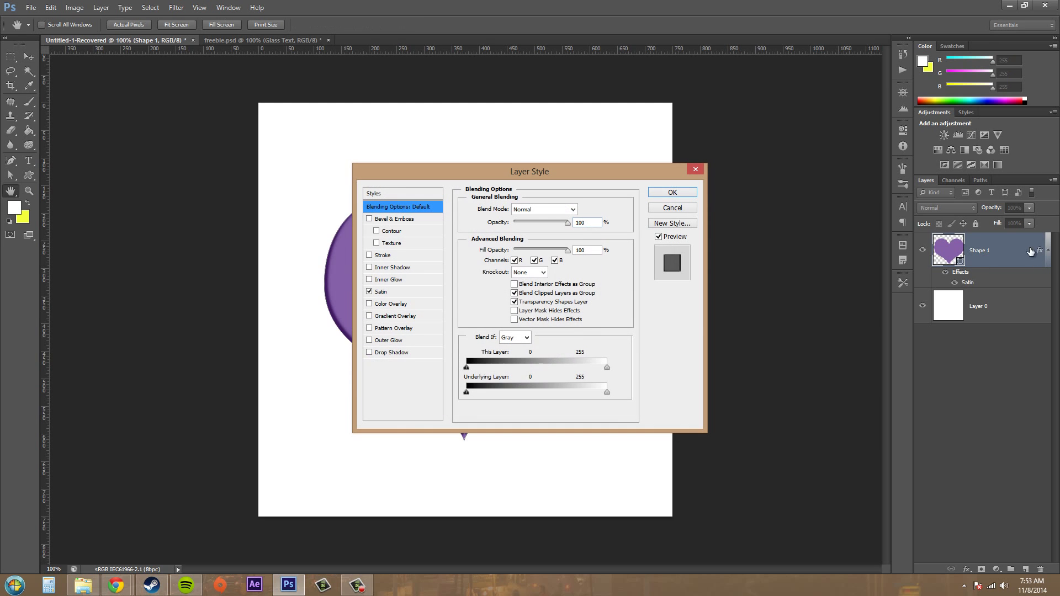
- Turn off the heart's Satin effect, confirm the Layer Style, and bring up the fx menu
left_click(369, 291)
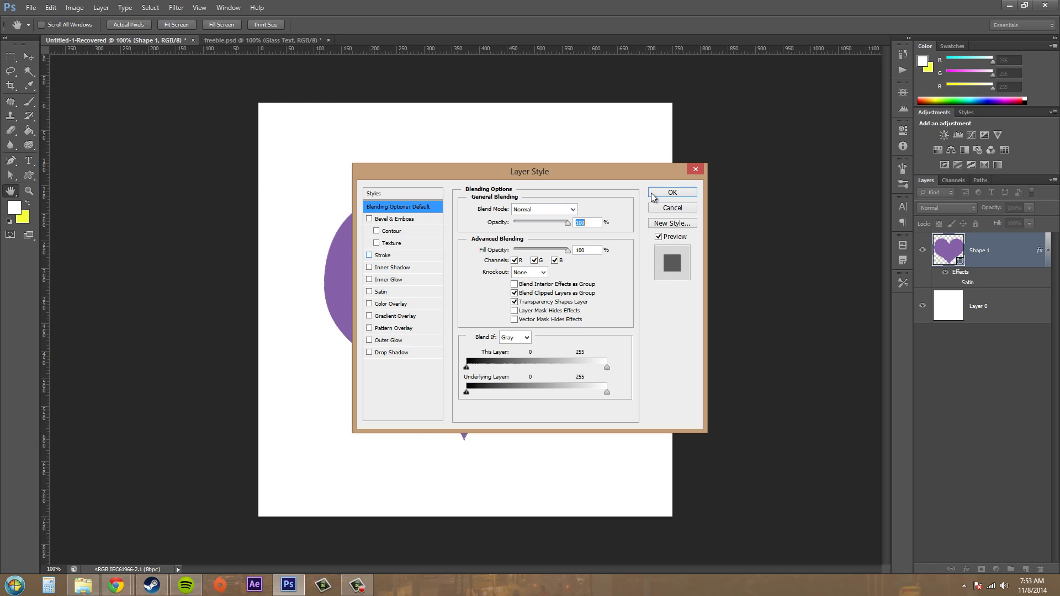
left_click(671, 193)
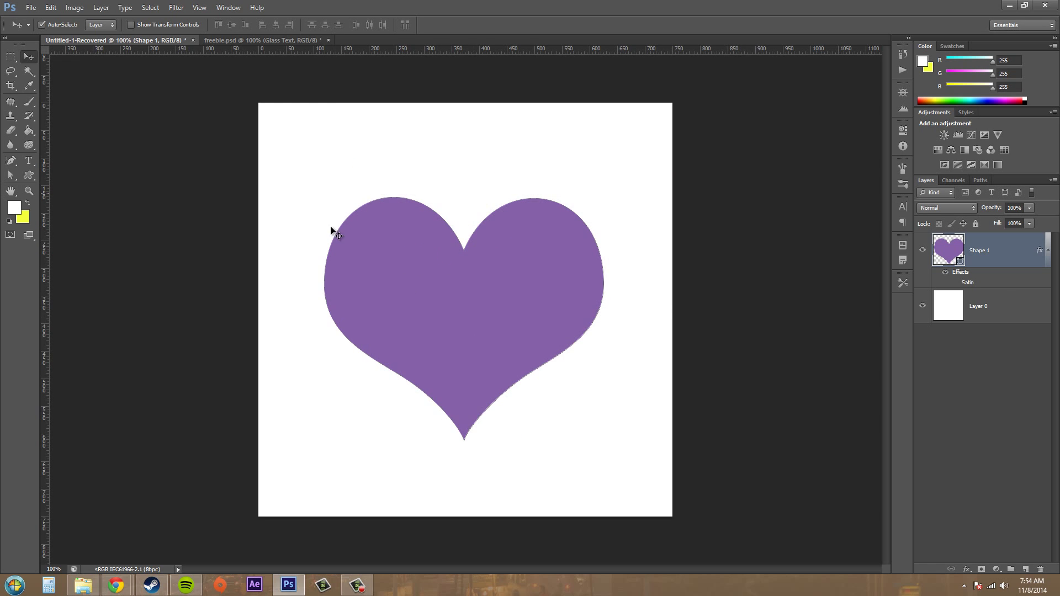
mouse_move(901, 553)
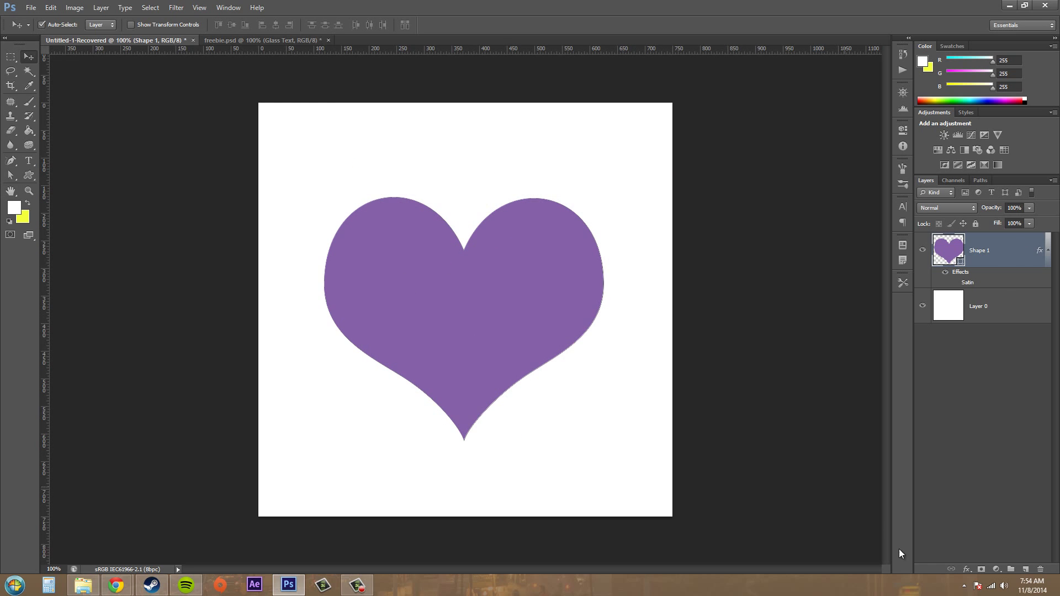
left_click(1048, 250)
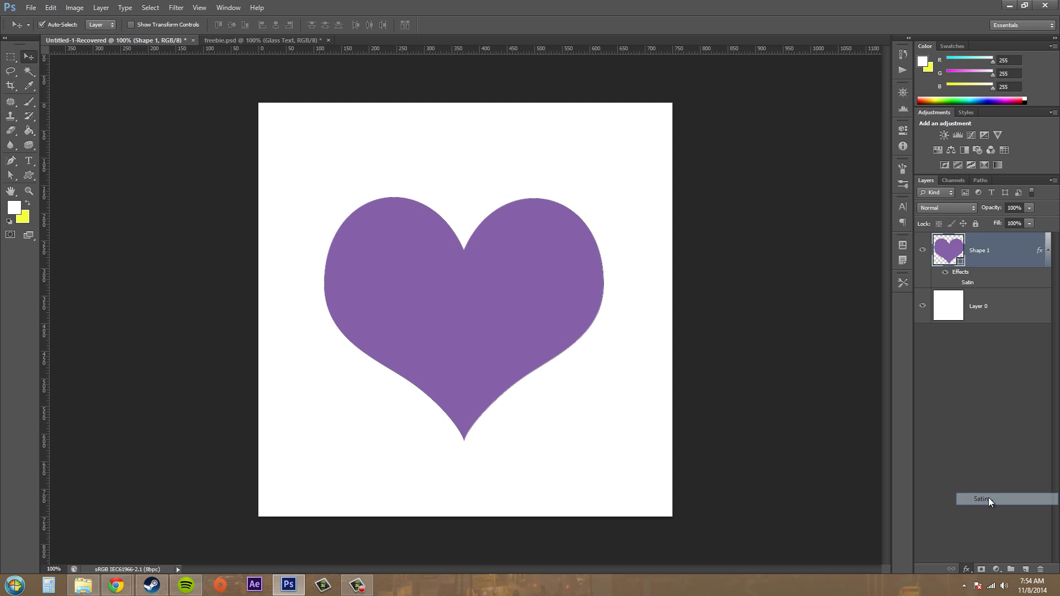
- Re-enable Satin and open its settings, leaving the blend mode at Linear Burn
double_click(966, 499)
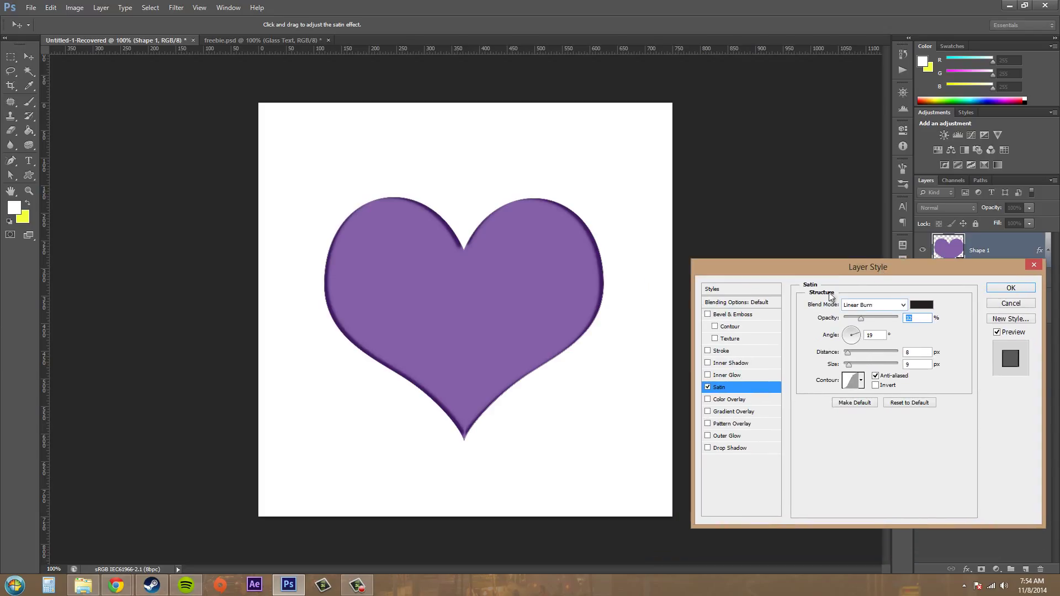
mouse_move(874, 330)
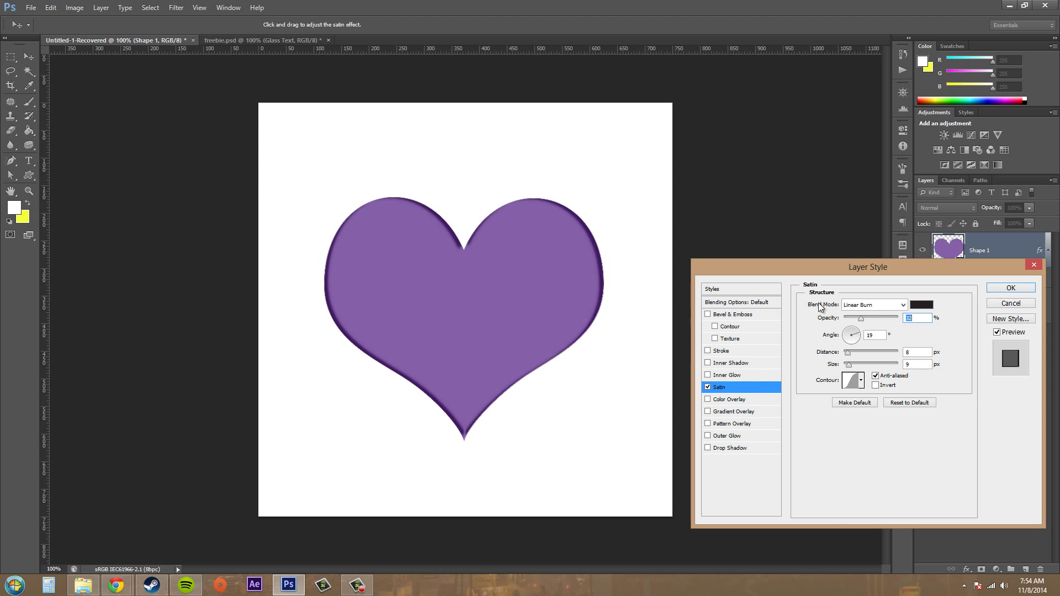
left_click(873, 304)
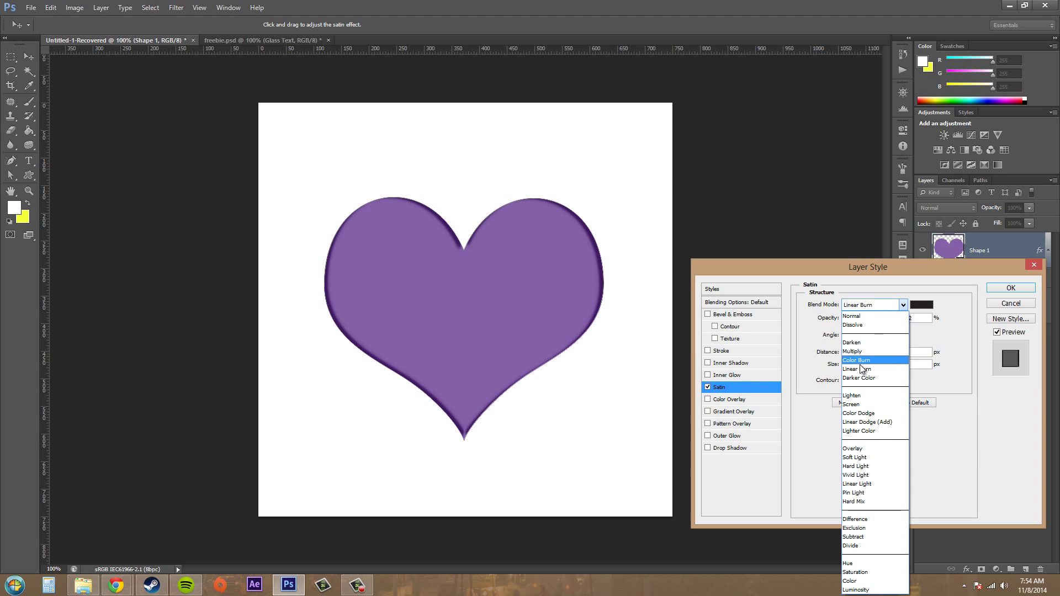
mouse_move(858, 315)
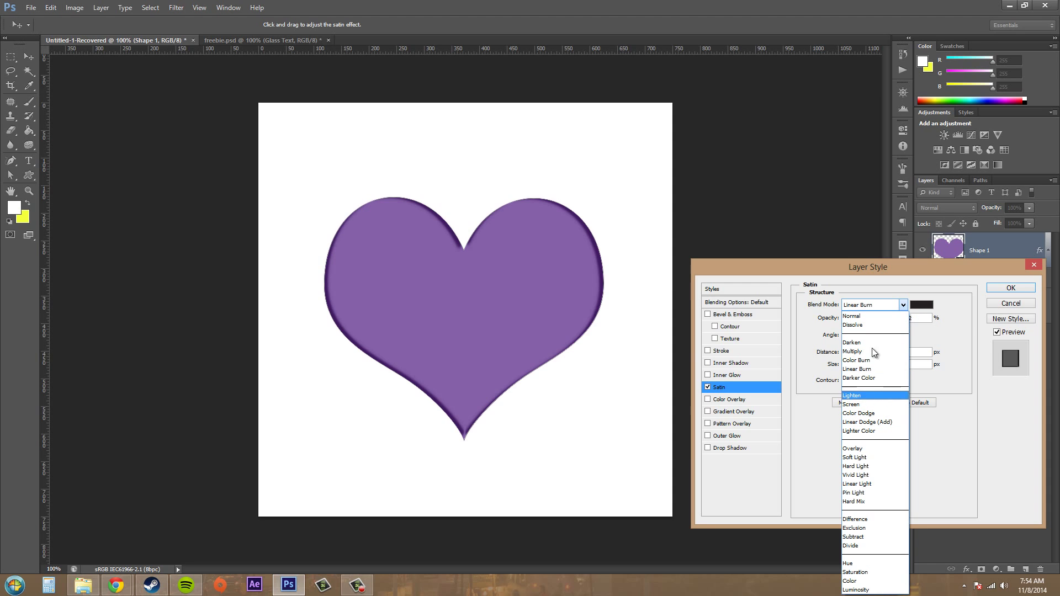
left_click(871, 368)
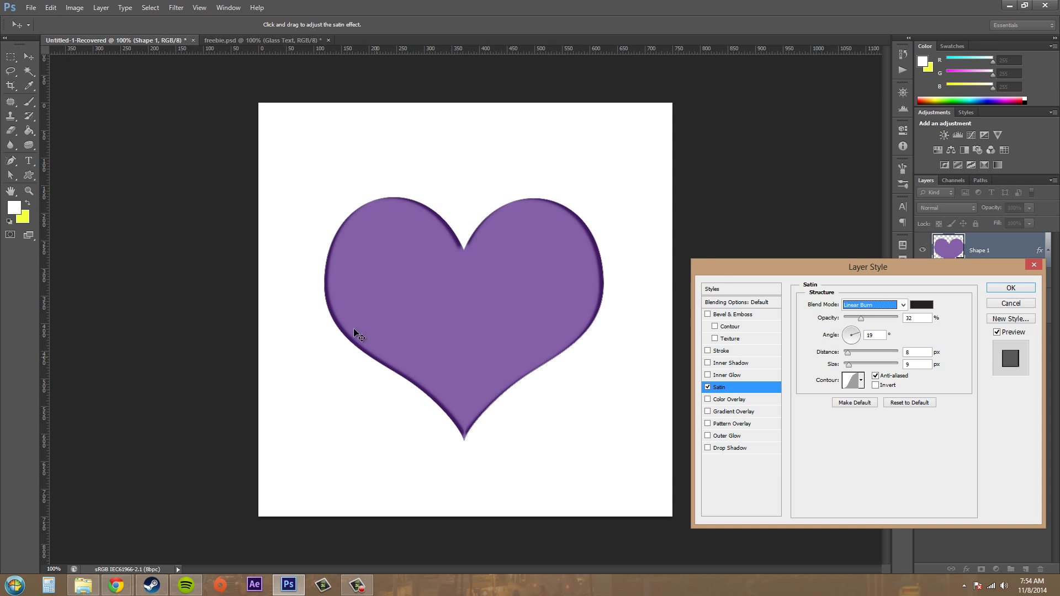
mouse_move(874, 370)
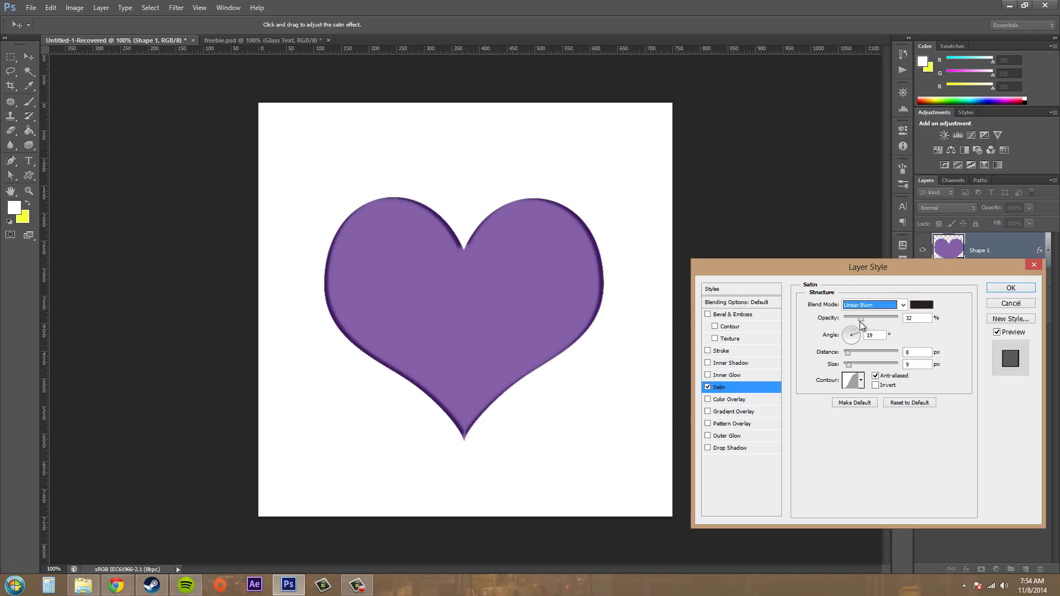
- Select the Satin opacity value to replace it with 29%
triple_click(917, 318)
type("29")
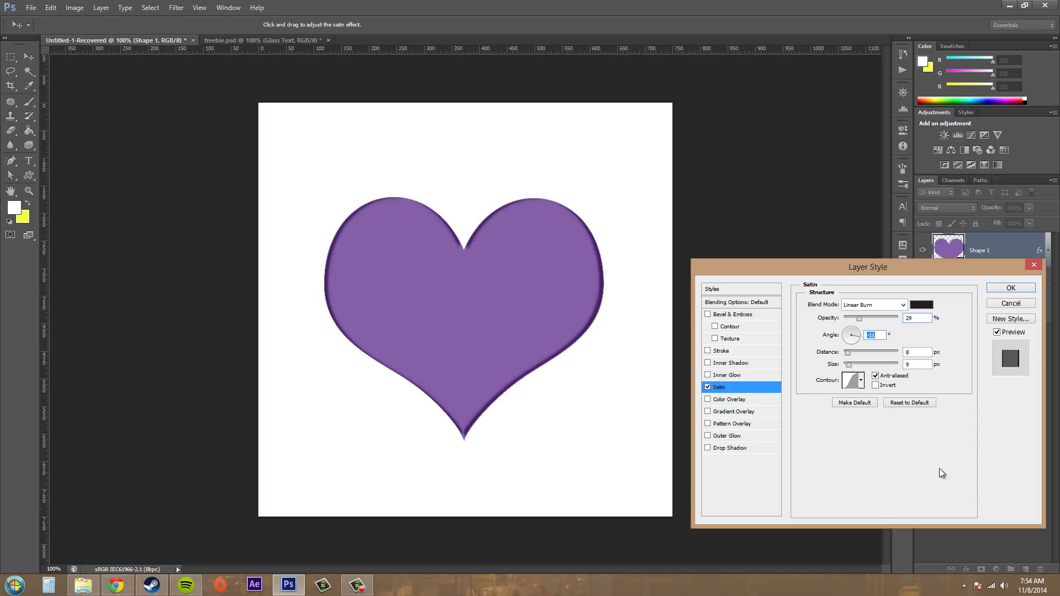
mouse_move(809, 370)
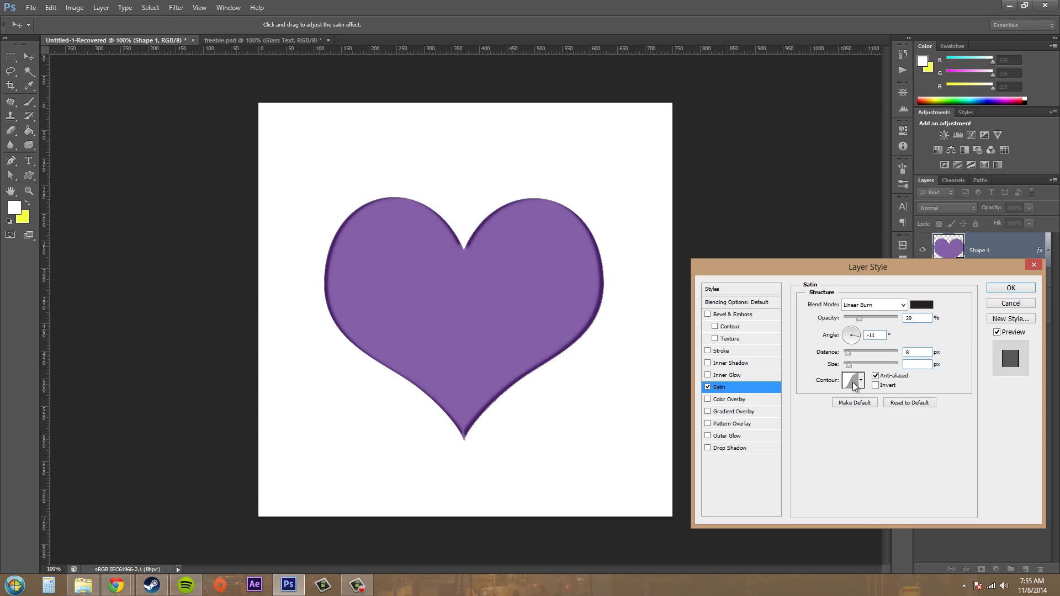
- Open the Satin Contour Editor, browse the contour presets, and confirm the linear contour
left_click(852, 380)
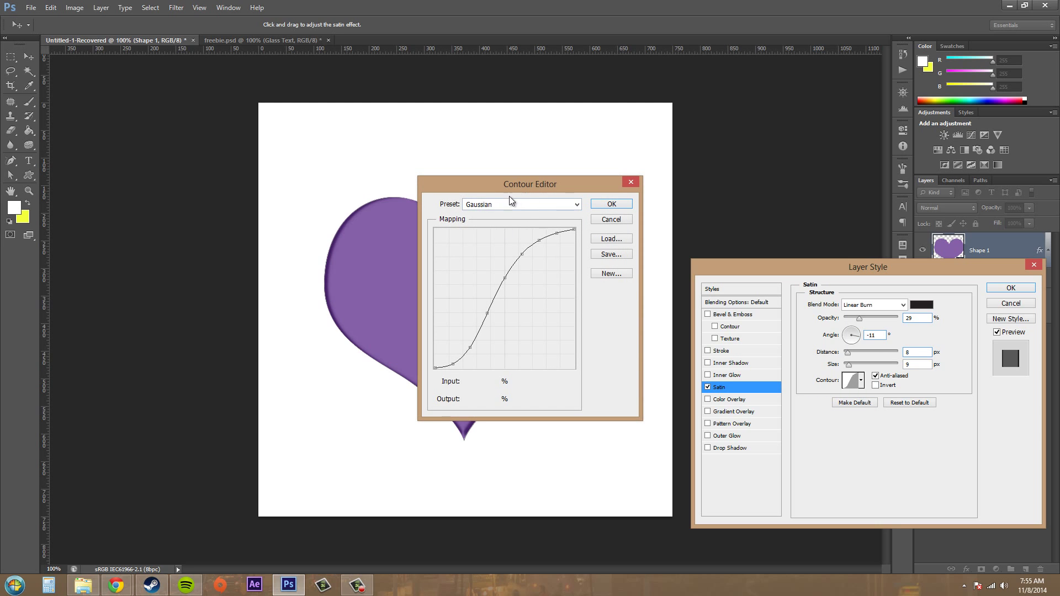
left_click(575, 205)
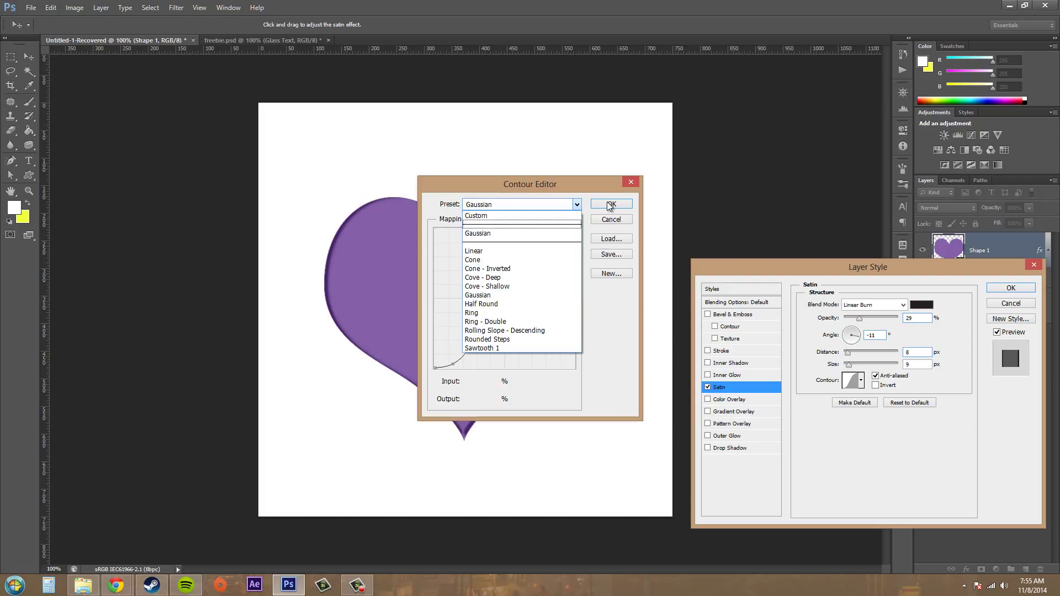
mouse_move(524, 192)
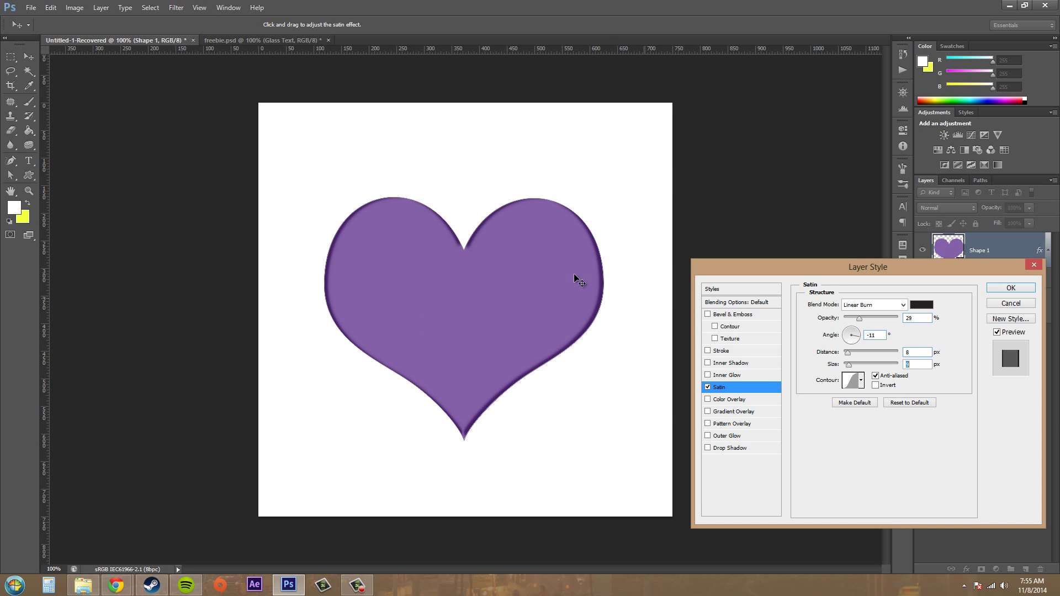
mouse_move(855, 382)
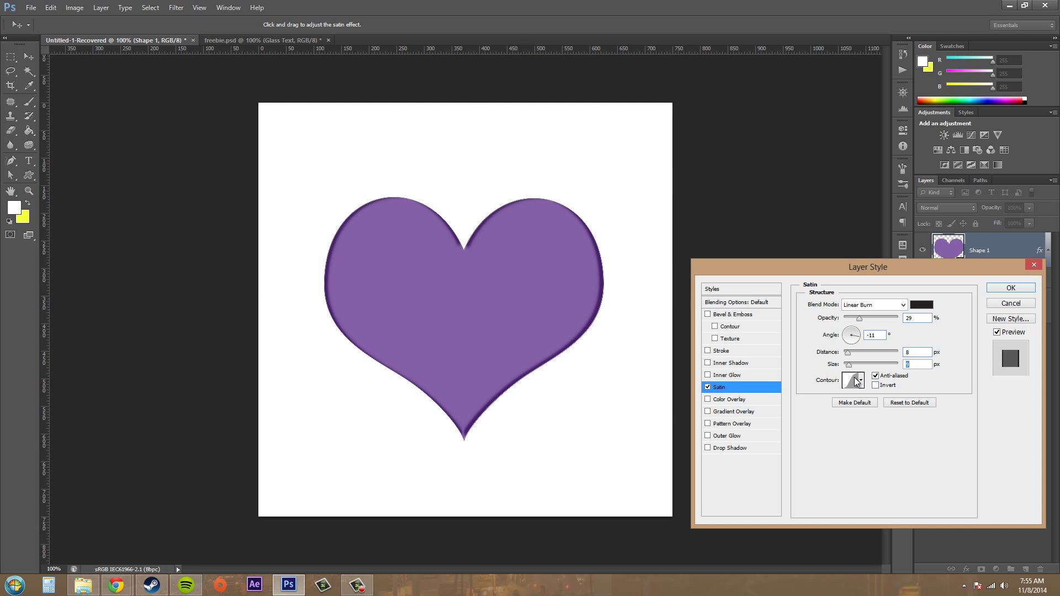
left_click(852, 379)
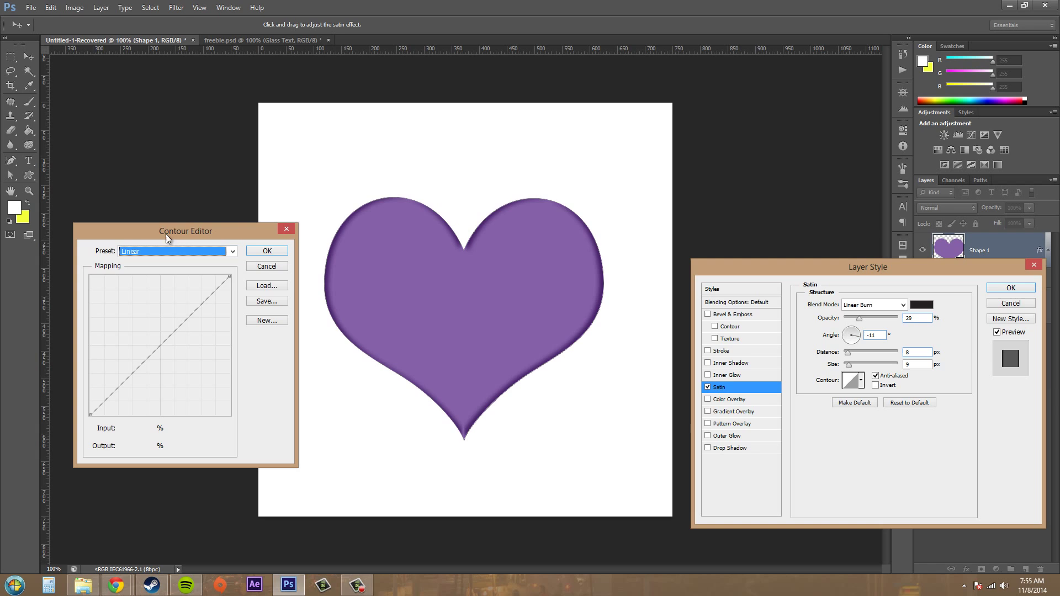
left_click(232, 251)
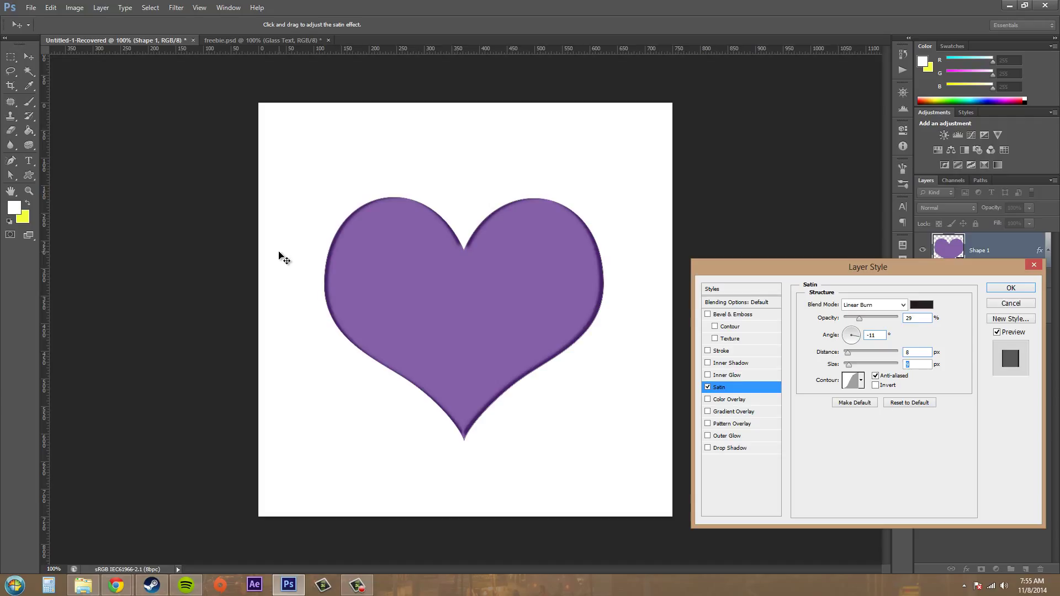
mouse_move(391, 258)
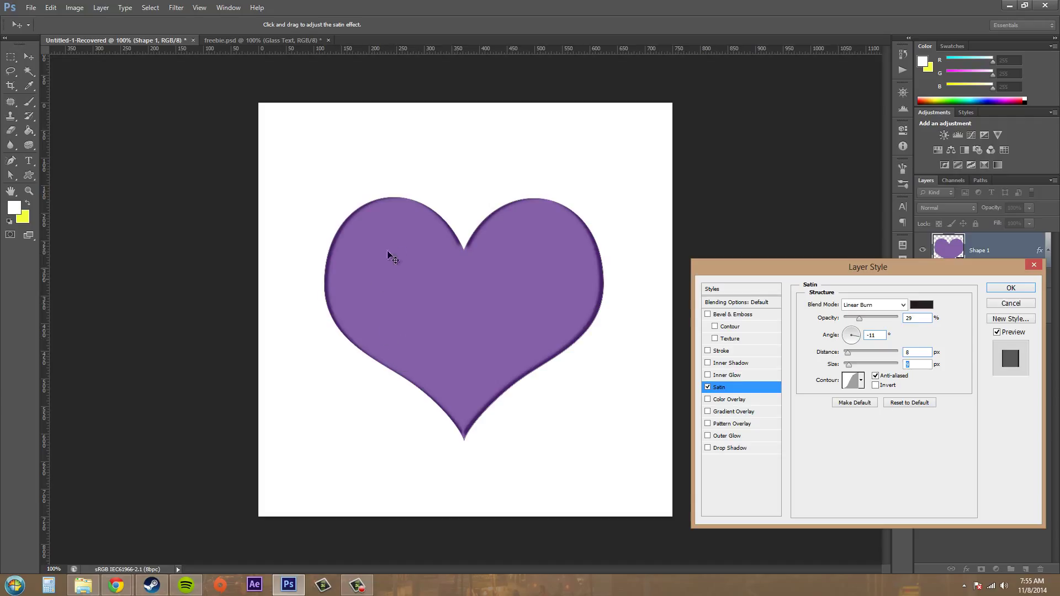
mouse_move(607, 244)
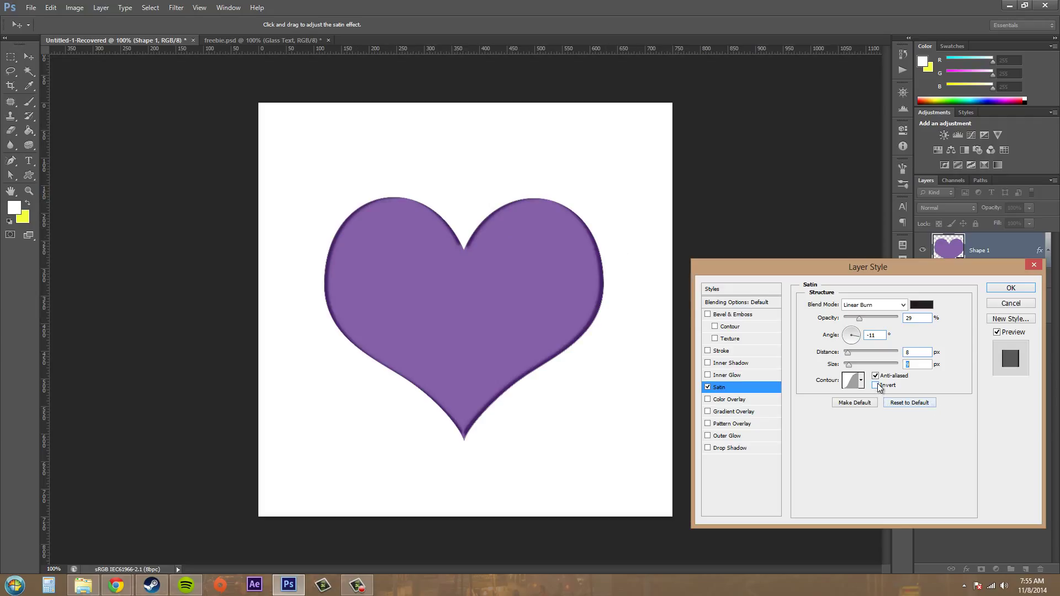
left_click(877, 386)
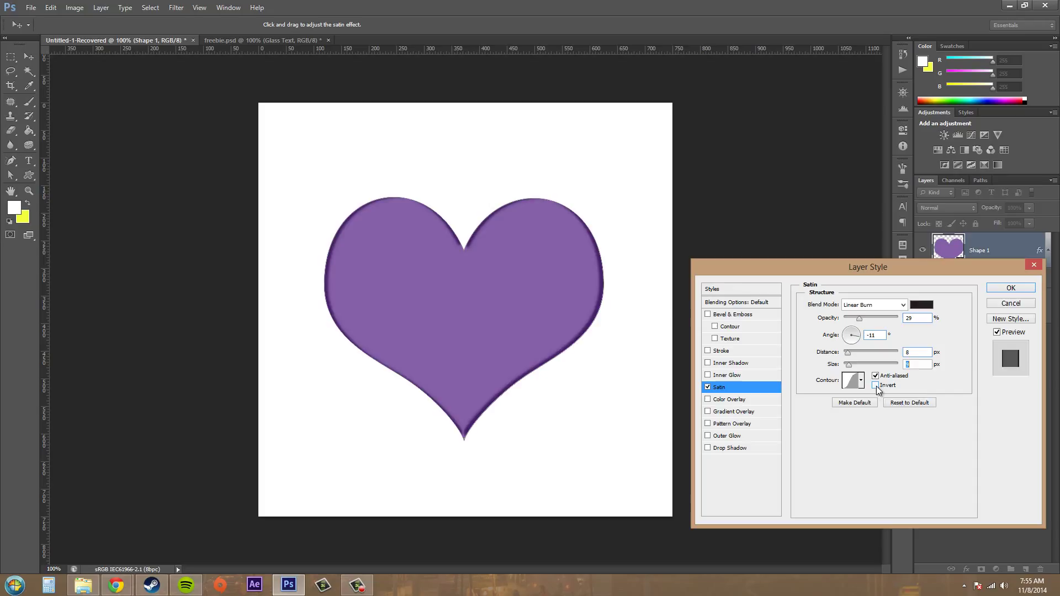
left_click(876, 385)
type("9")
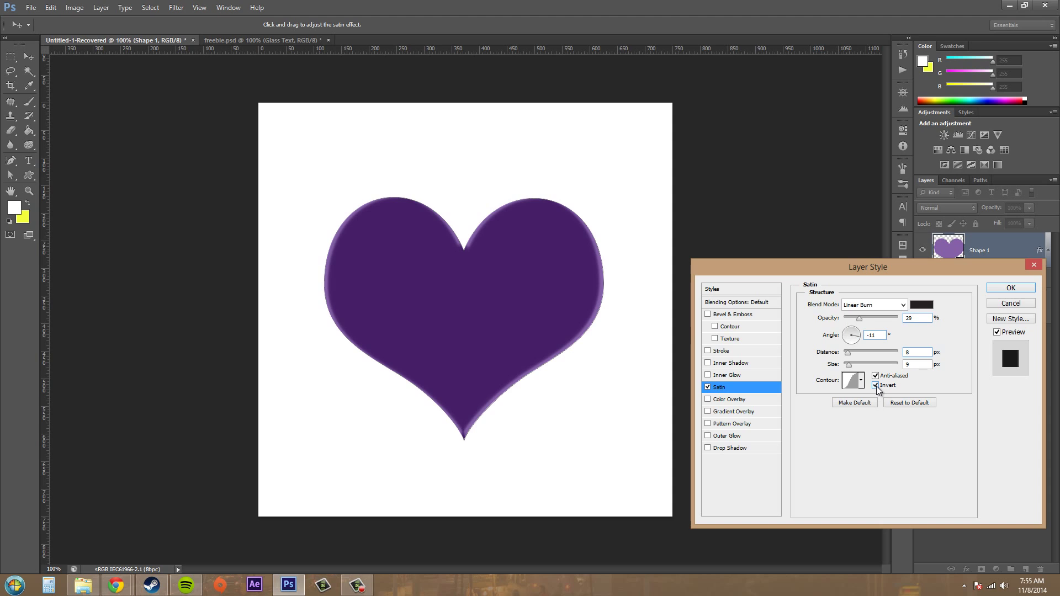
left_click(877, 385)
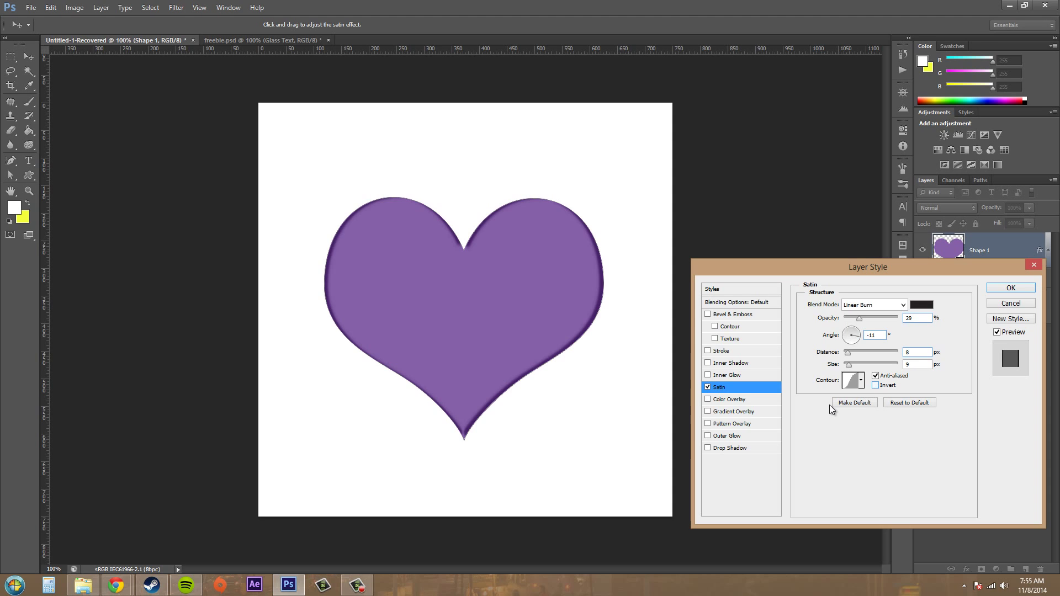
mouse_move(585, 318)
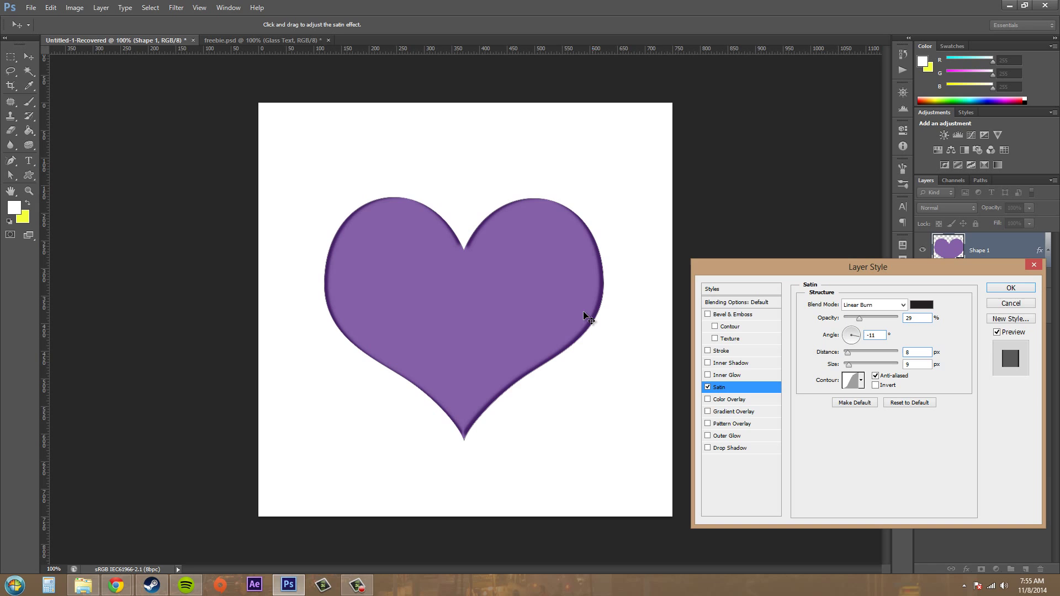
mouse_move(868, 378)
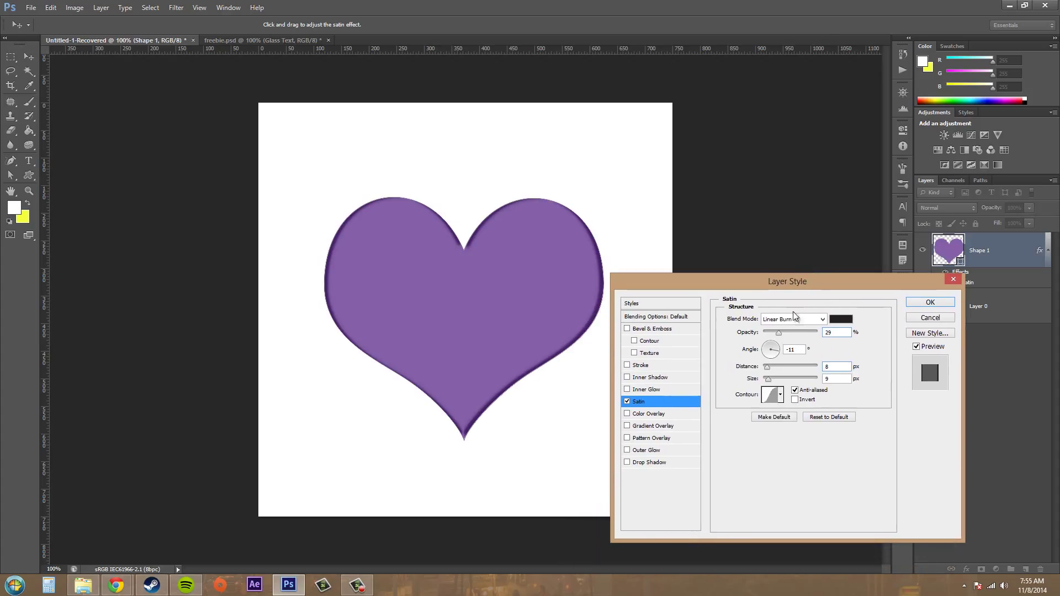
- Switch Satin to Linear Dodge (Add) with a near-white pale pink colour
left_click(793, 318)
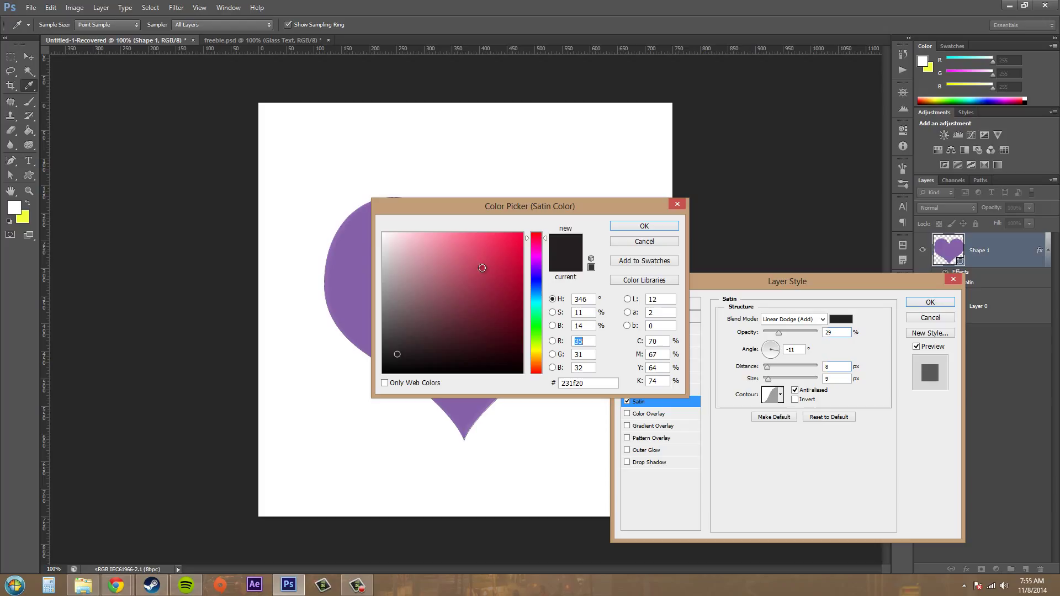
left_click(388, 235)
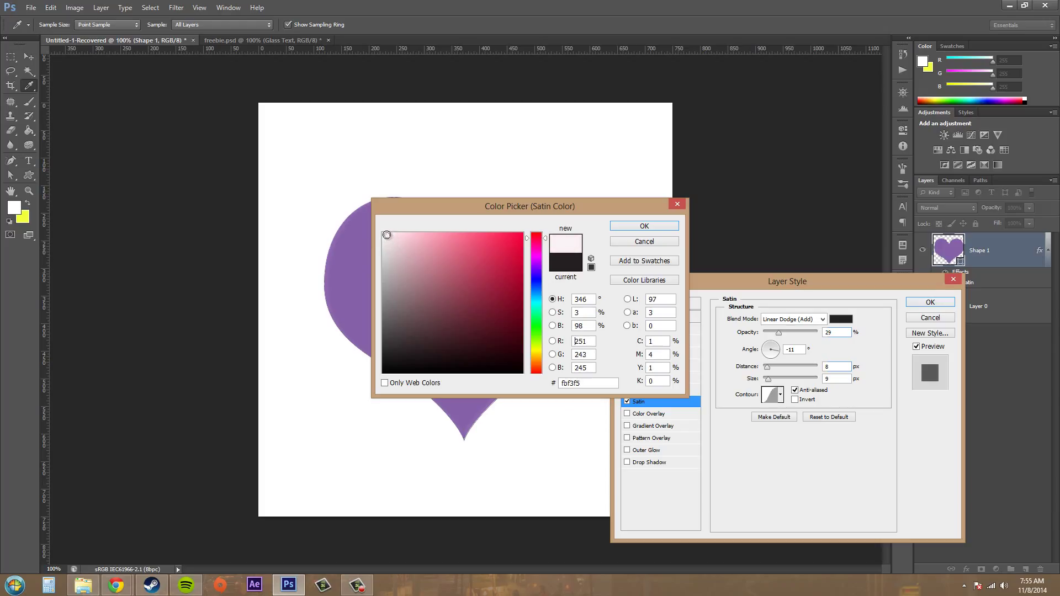
left_click(643, 226)
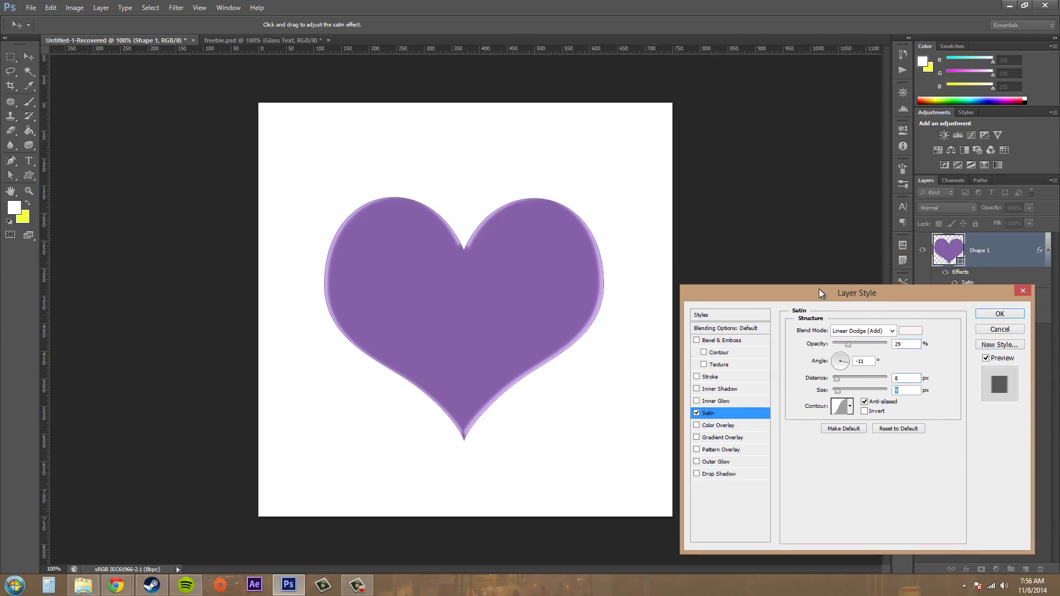
mouse_move(592, 341)
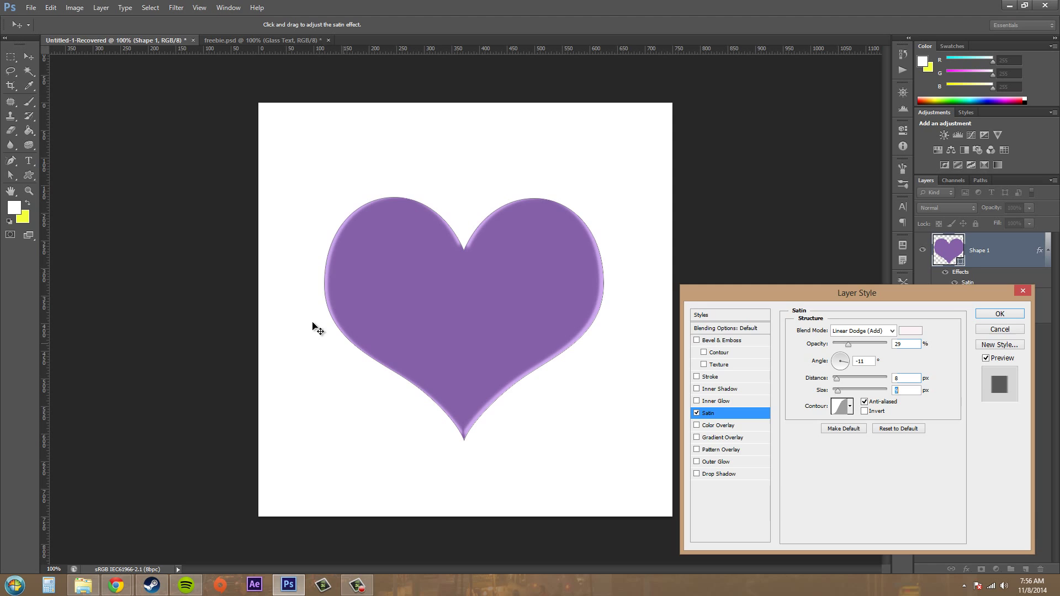
mouse_move(600, 257)
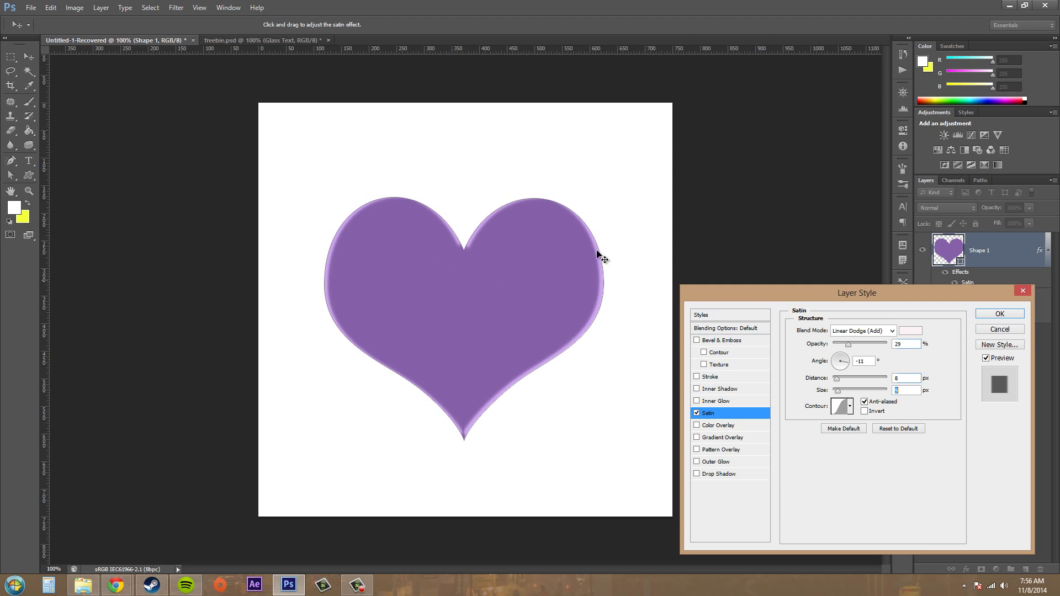
mouse_move(647, 331)
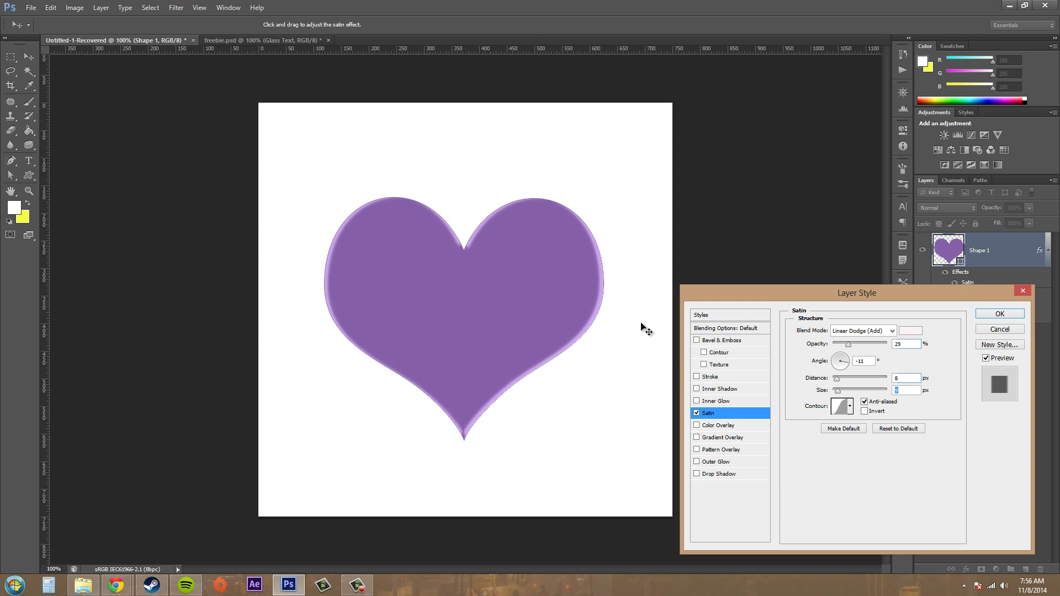
mouse_move(896, 310)
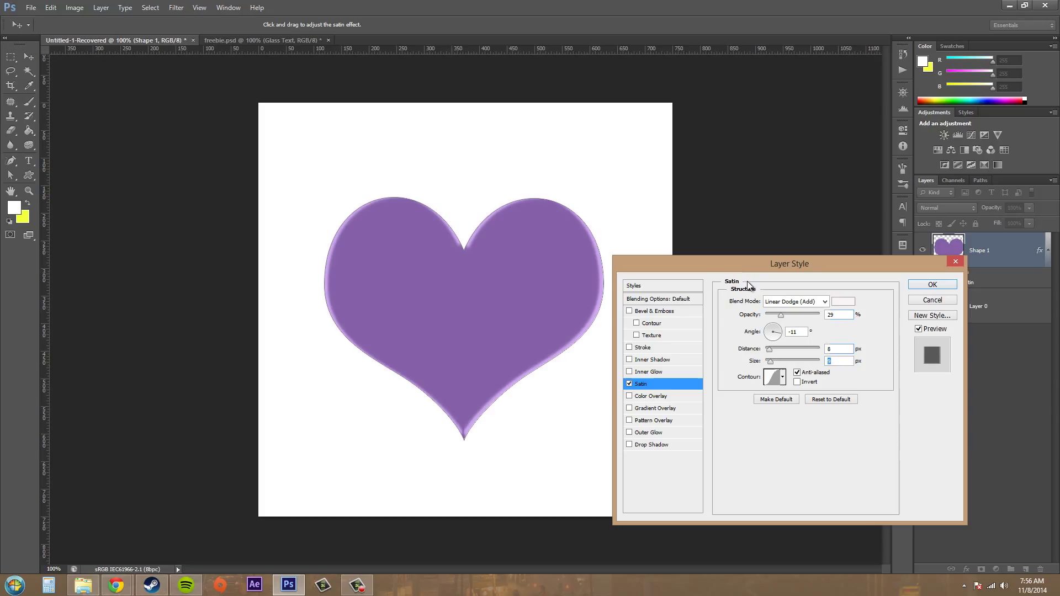
mouse_move(464, 461)
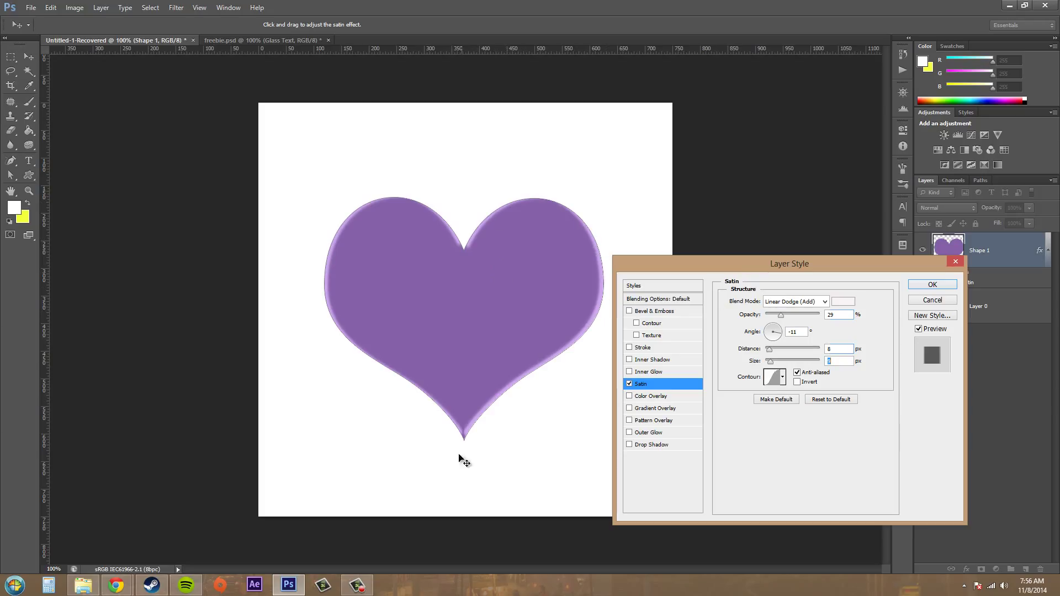
mouse_move(535, 195)
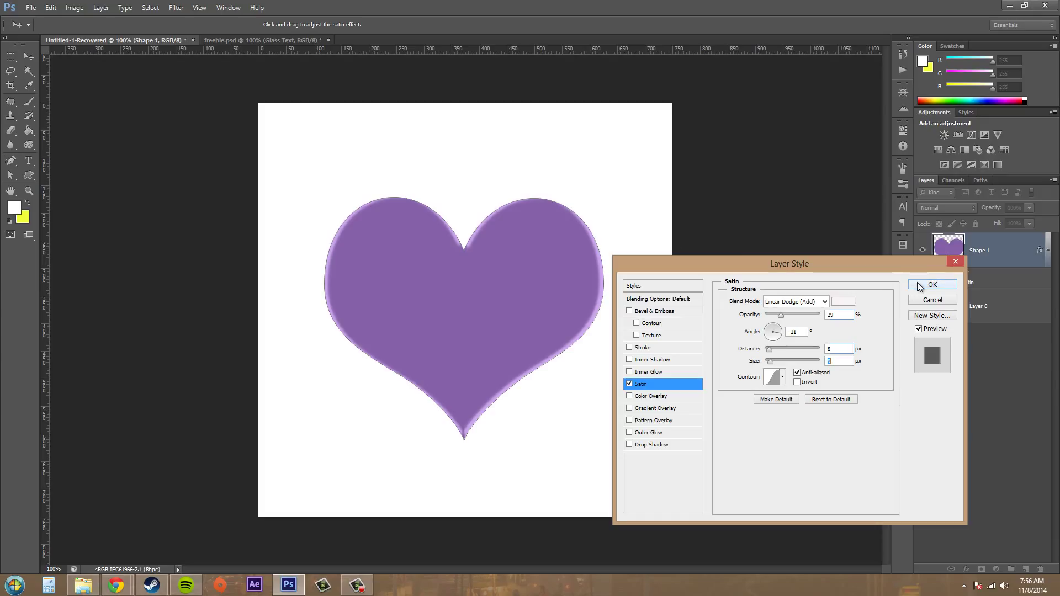
mouse_move(318, 34)
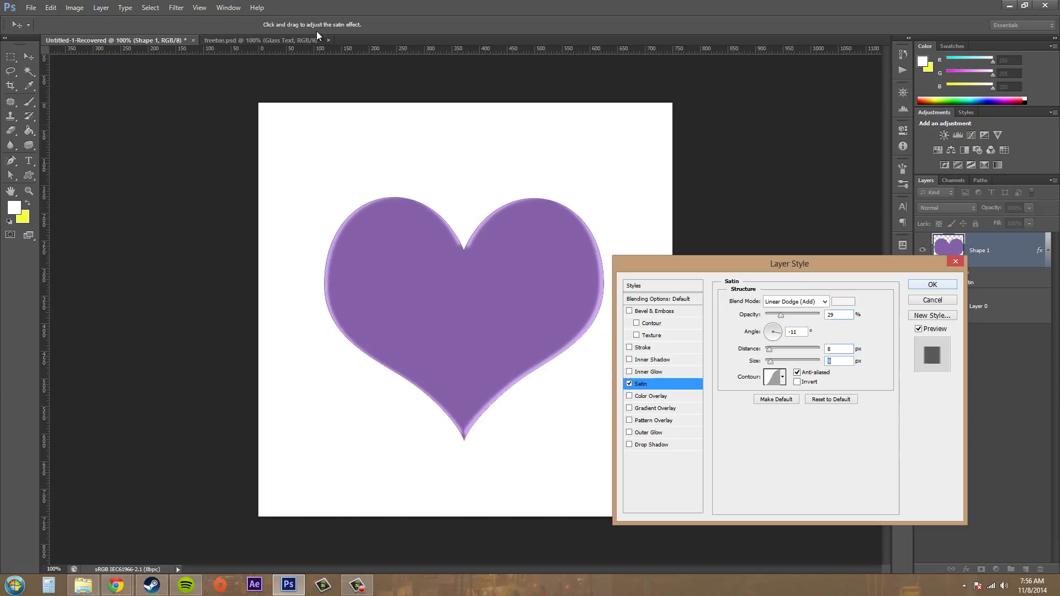
mouse_move(942, 309)
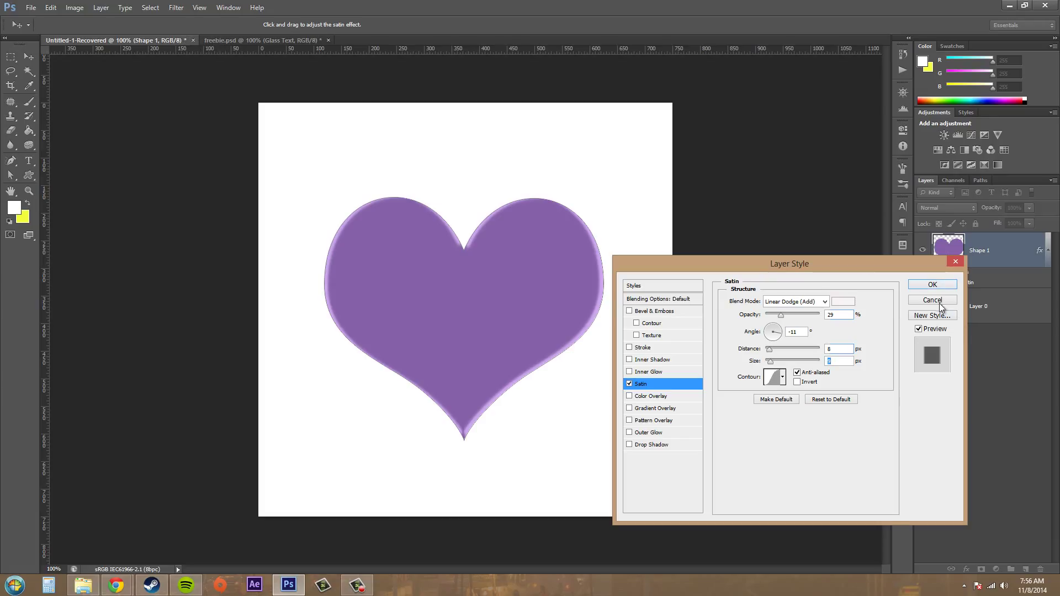